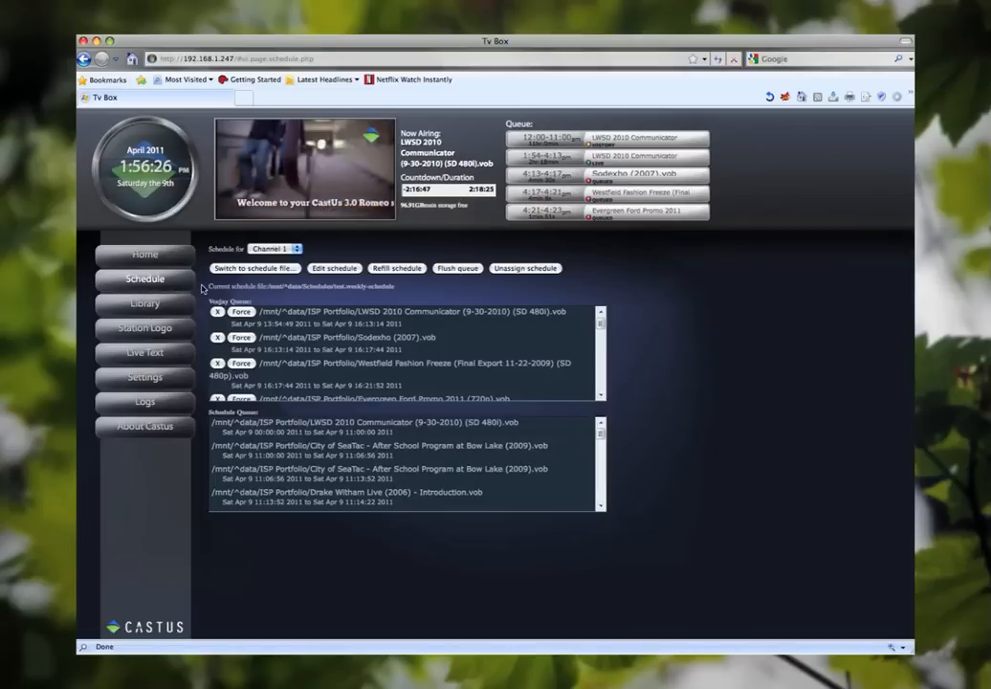
pyautogui.moveTo(758, 236)
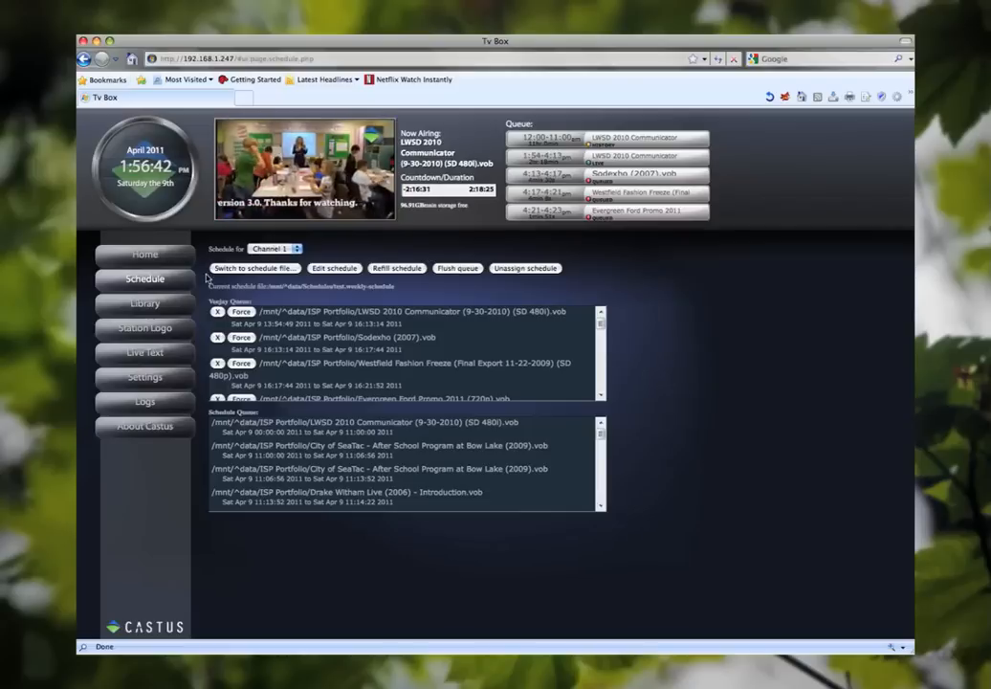
# Bring up the weekly schedule file picker for the channel.
pyautogui.click(253, 268)
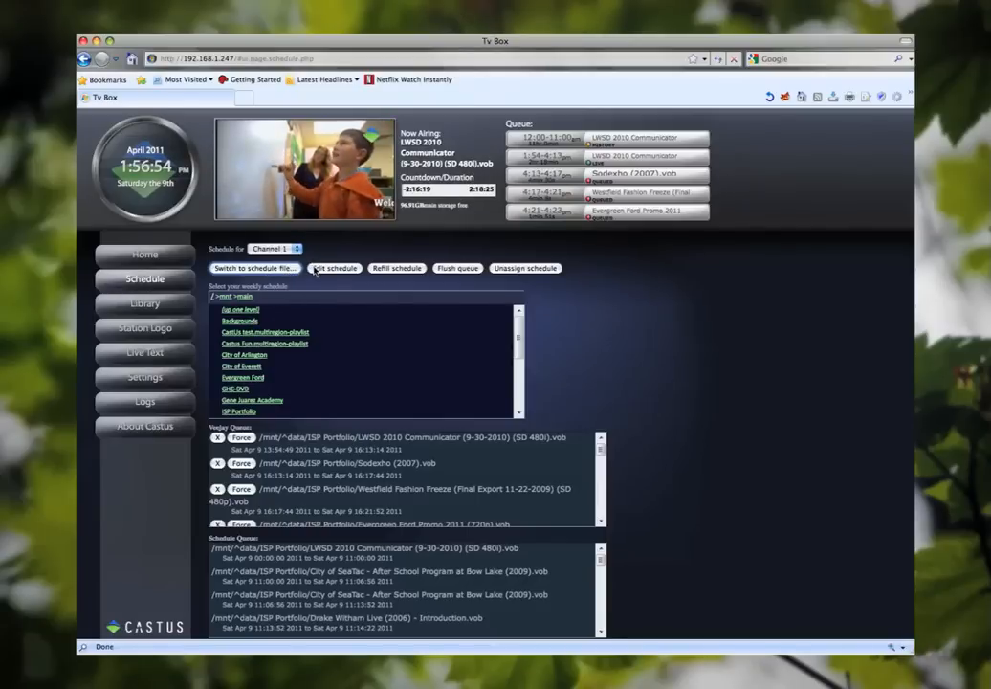
# Edit test.weekly-schedule and return the media browser to the top-level folders.
pyautogui.click(335, 268)
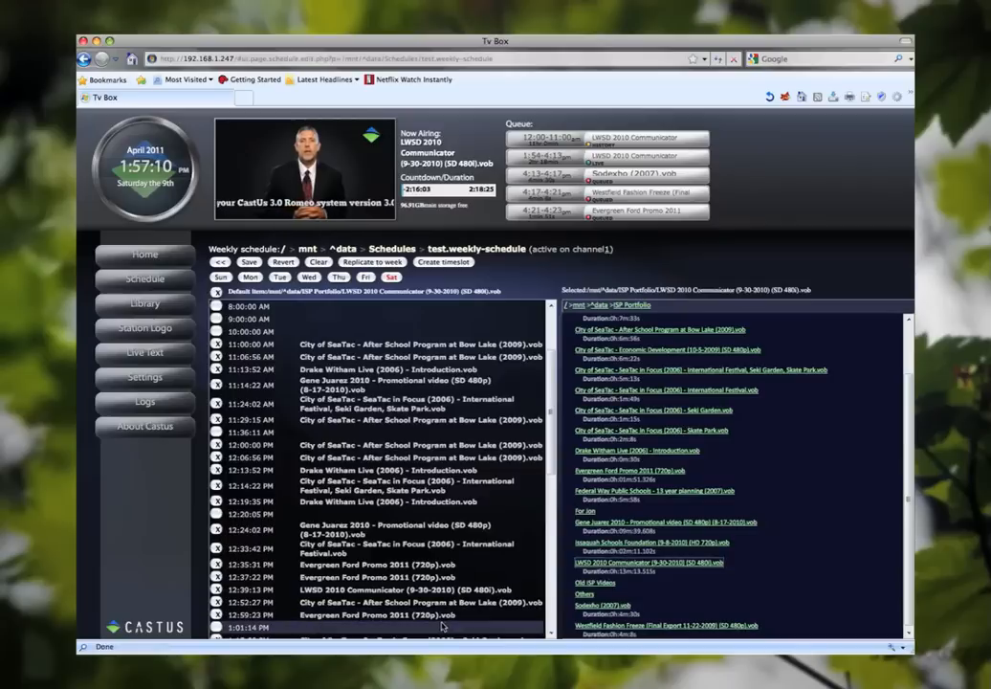
pyautogui.scroll(-3)
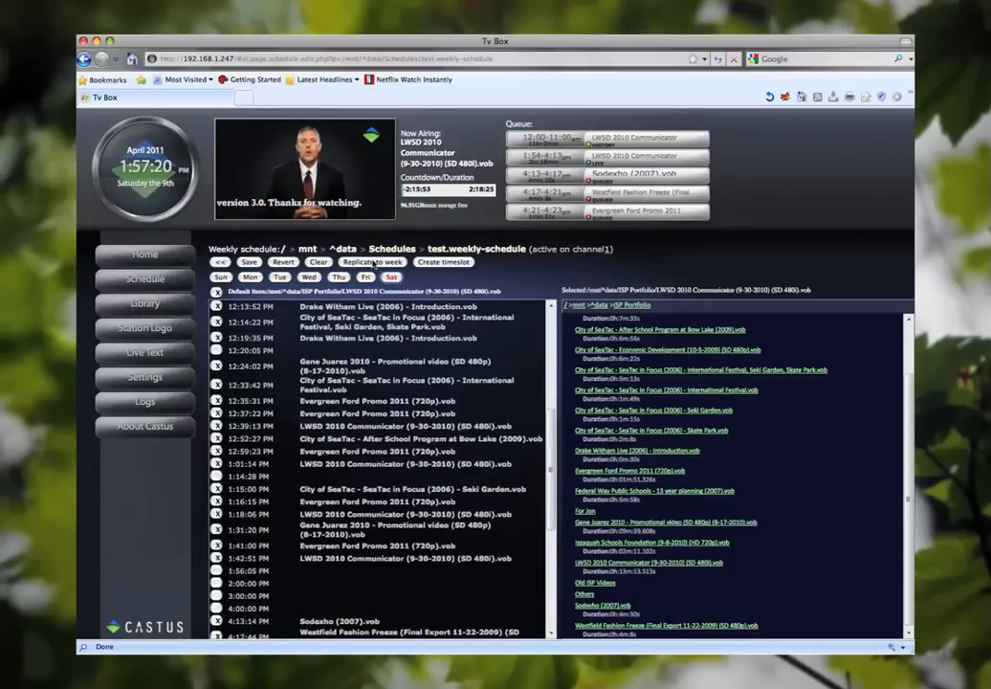
pyautogui.click(371, 262)
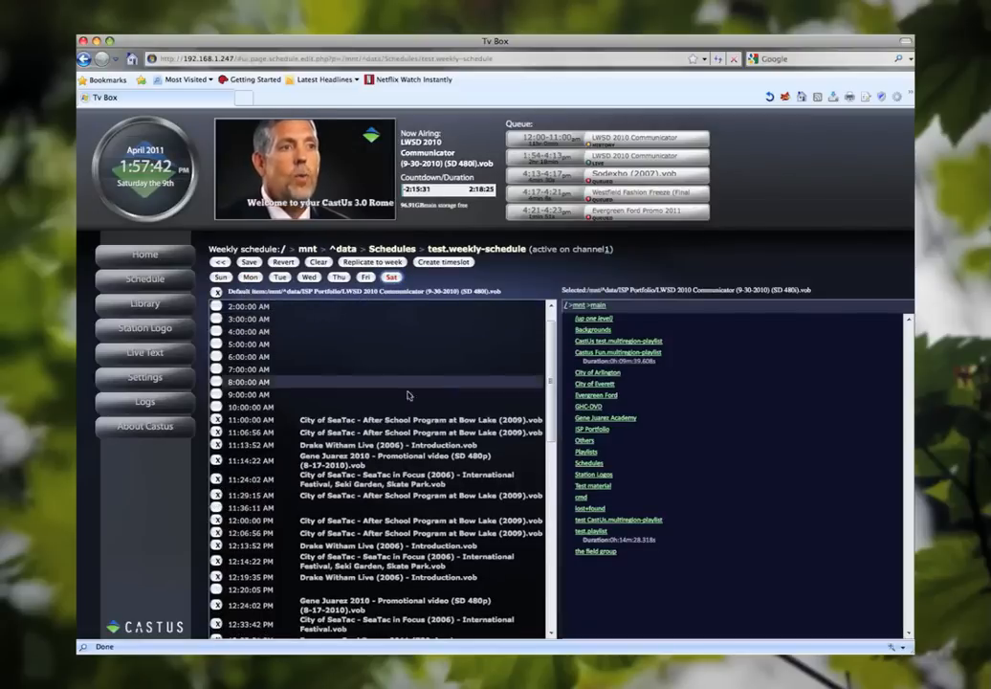
pyautogui.moveTo(335, 310)
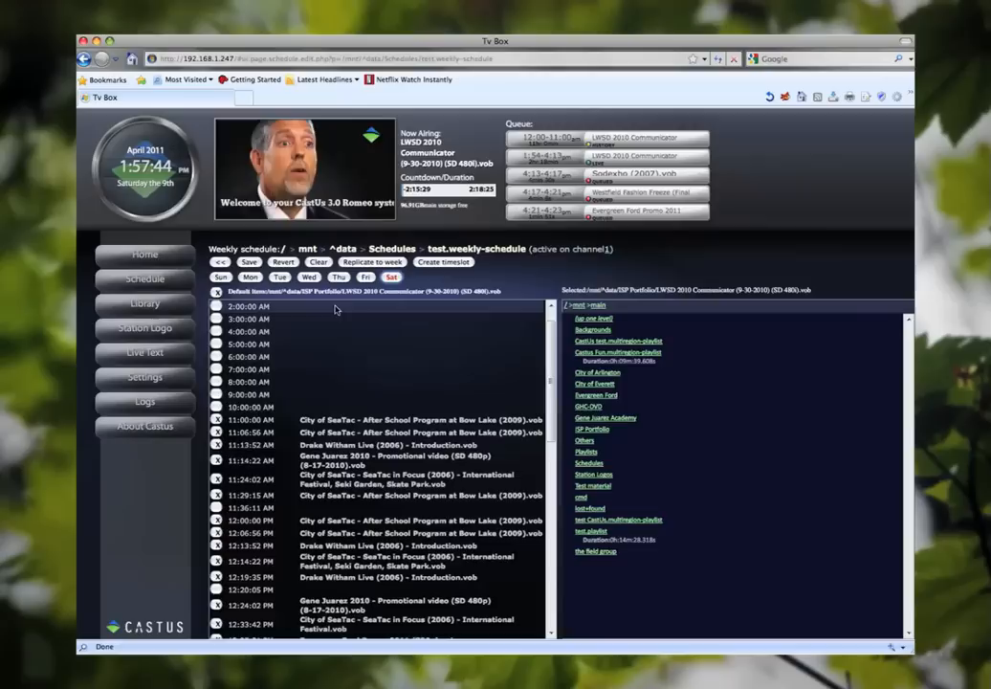
pyautogui.moveTo(340, 350)
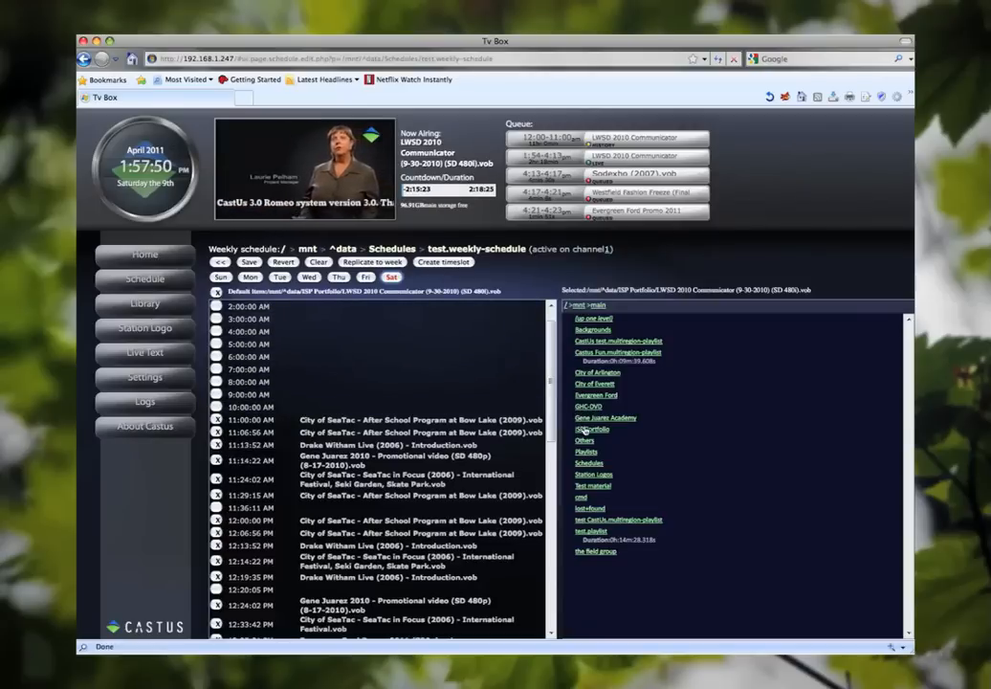
# Browse into the ISP Portfolio media folder, then go to the Library page.
pyautogui.click(590, 429)
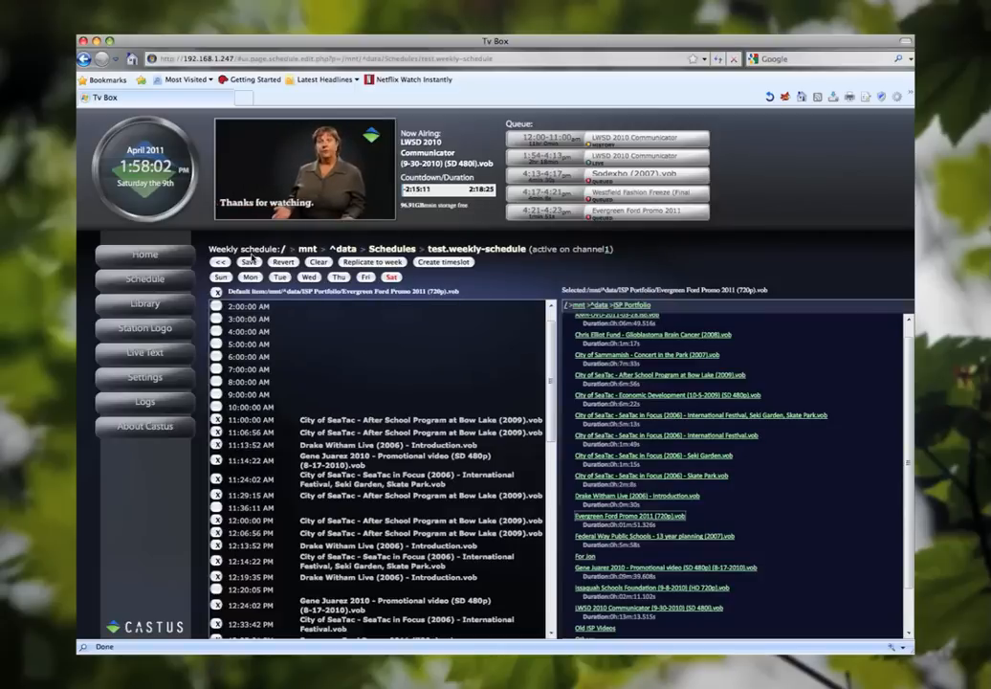
pyautogui.click(249, 262)
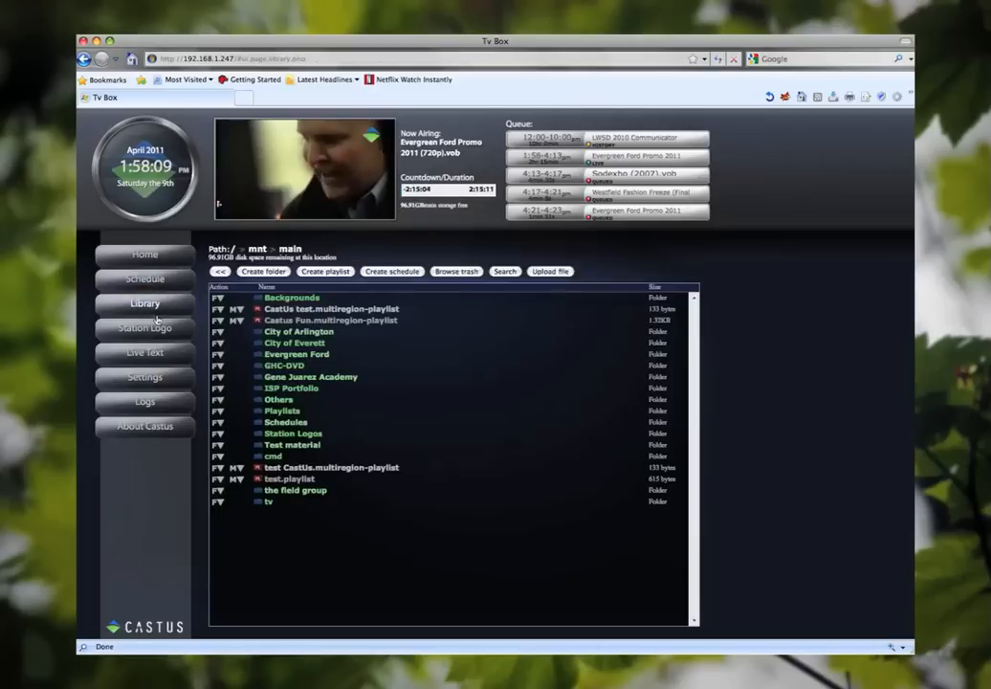
pyautogui.moveTo(559, 234)
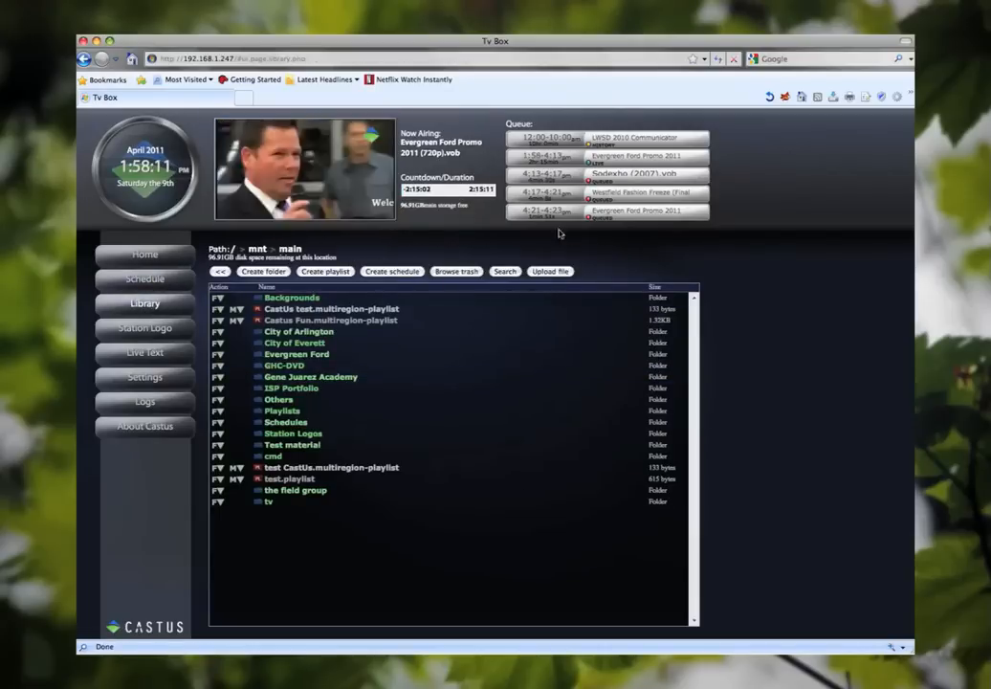
pyautogui.moveTo(321, 249)
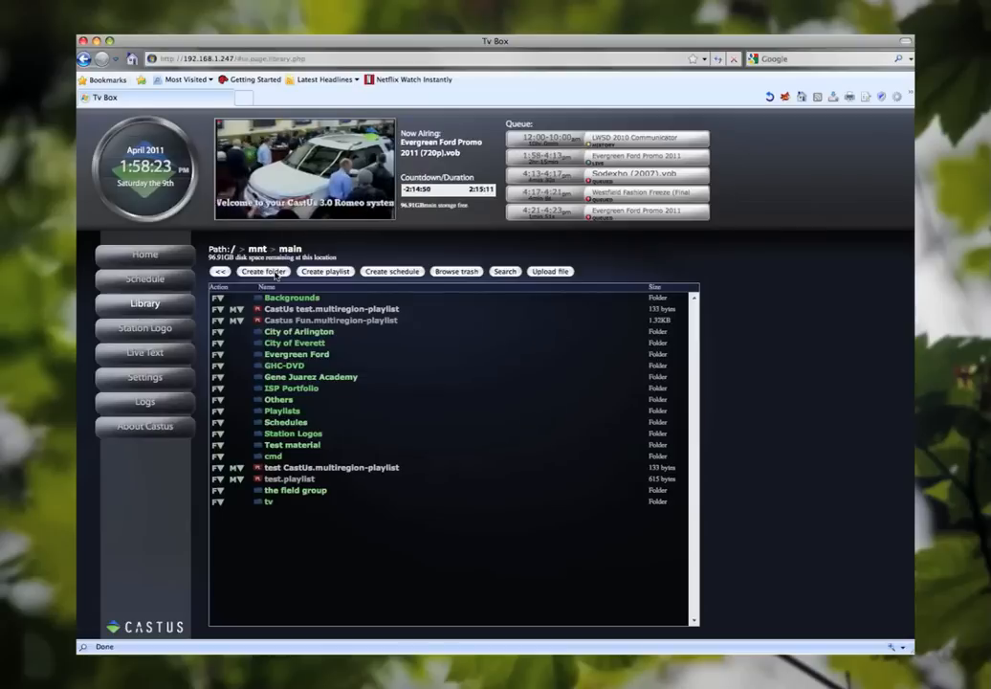
pyautogui.click(326, 271)
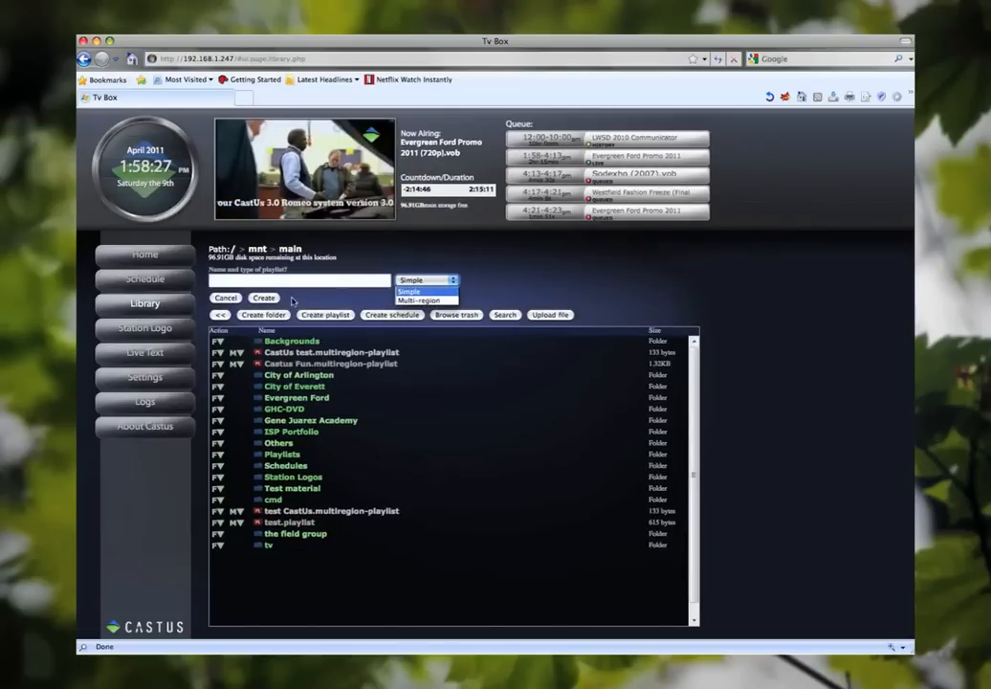
pyautogui.click(226, 299)
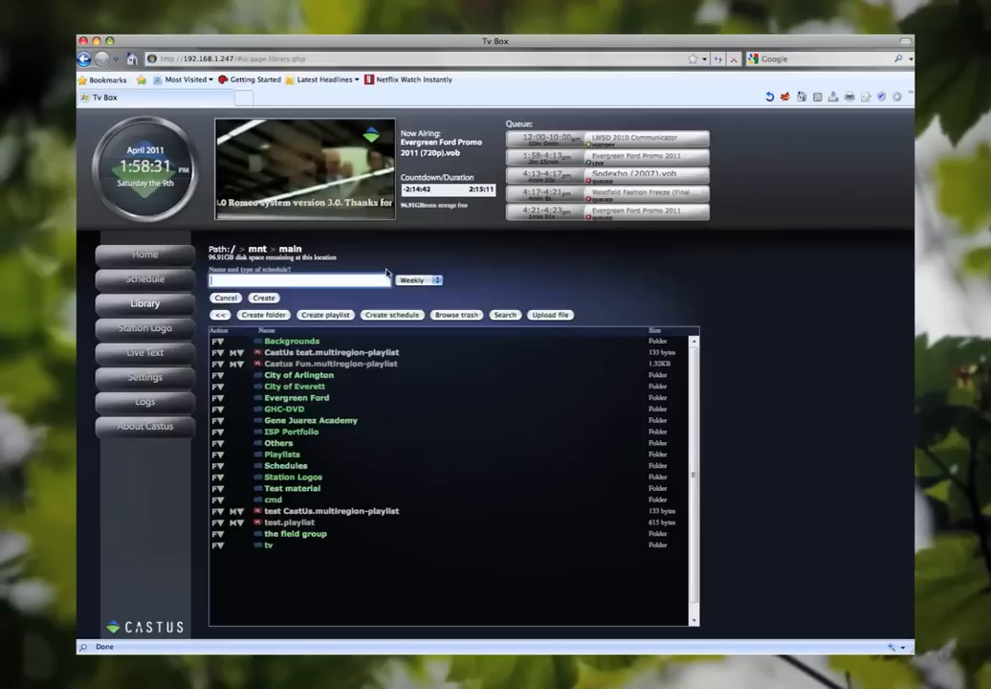
pyautogui.click(417, 279)
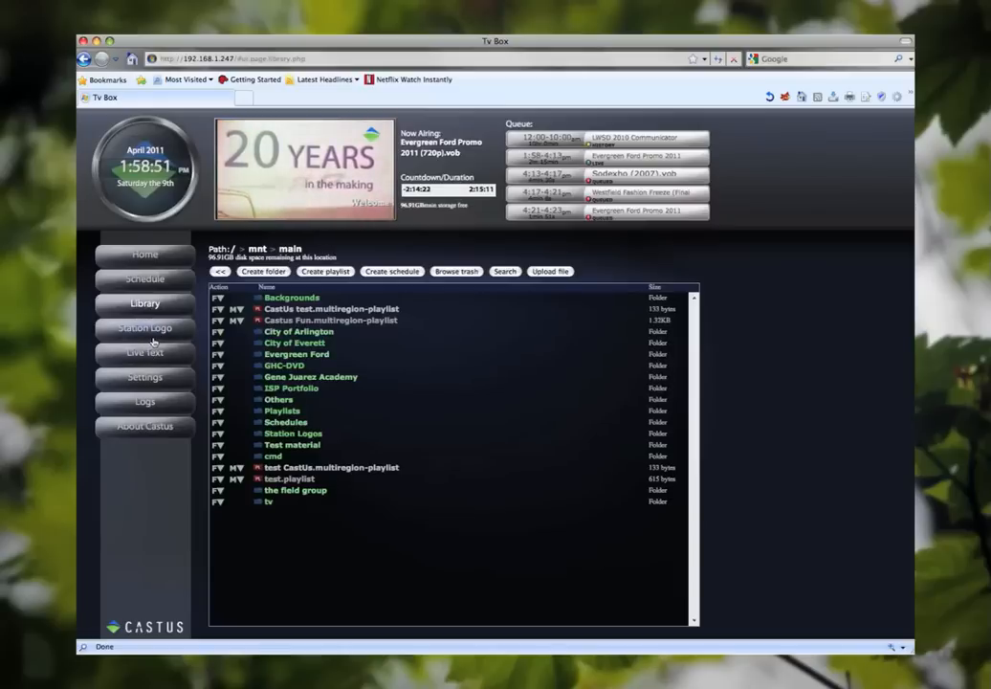
# View the Station Logo overlays, then the Live Text ticker message.
pyautogui.click(146, 327)
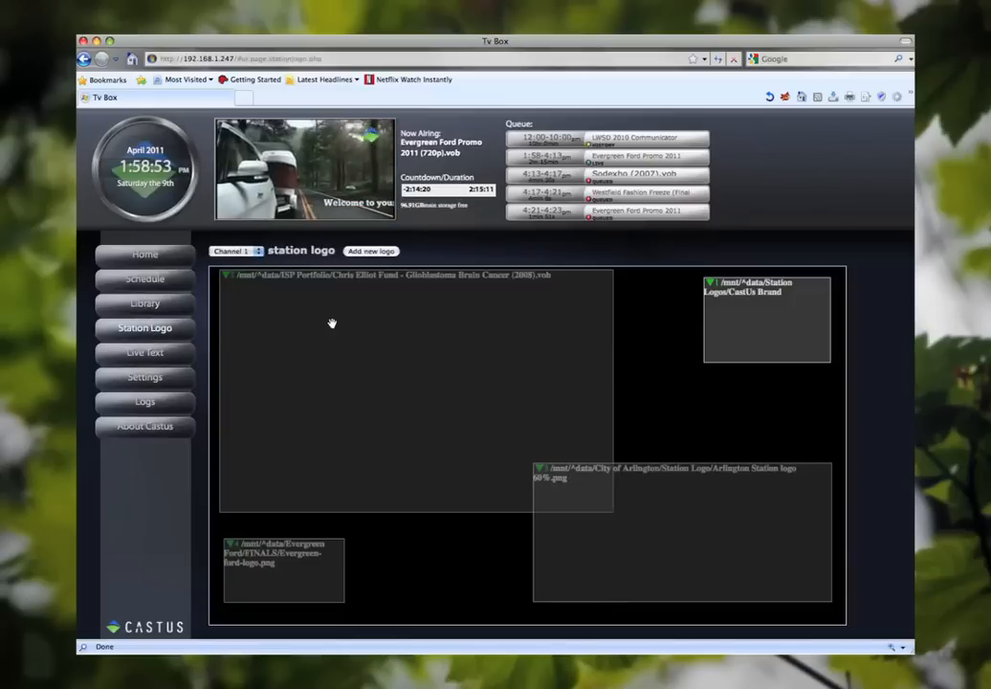
pyautogui.moveTo(543, 322)
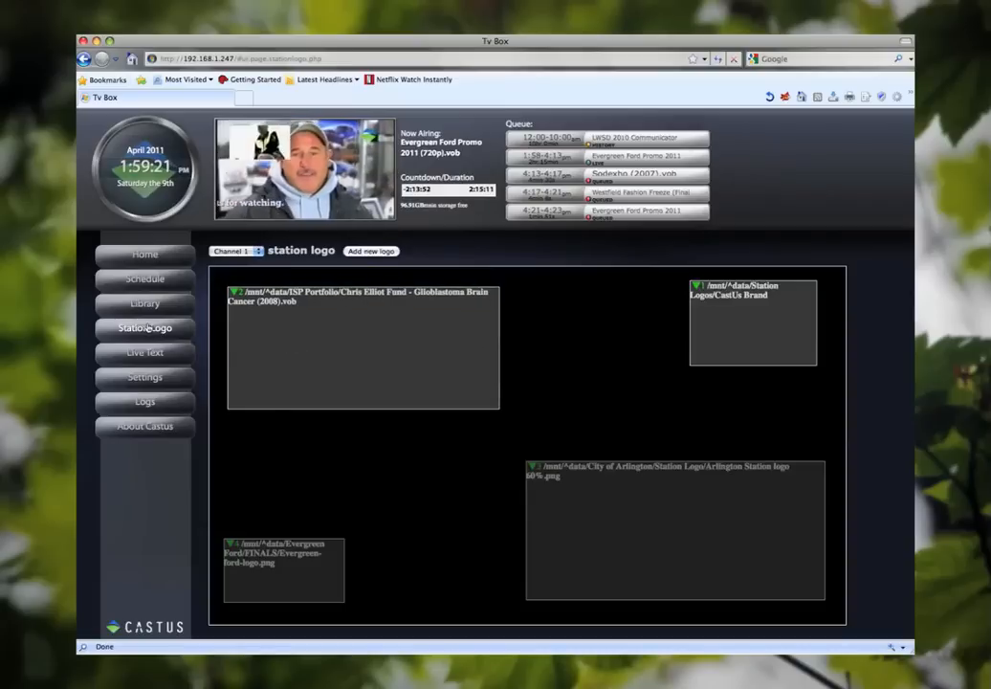
pyautogui.click(145, 352)
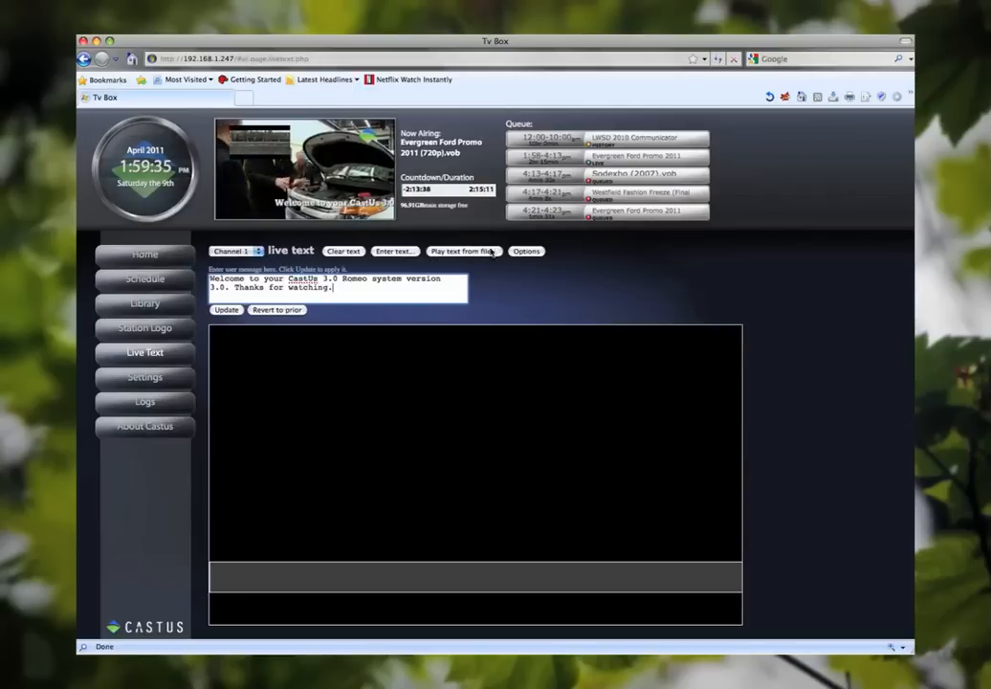
pyautogui.click(526, 251)
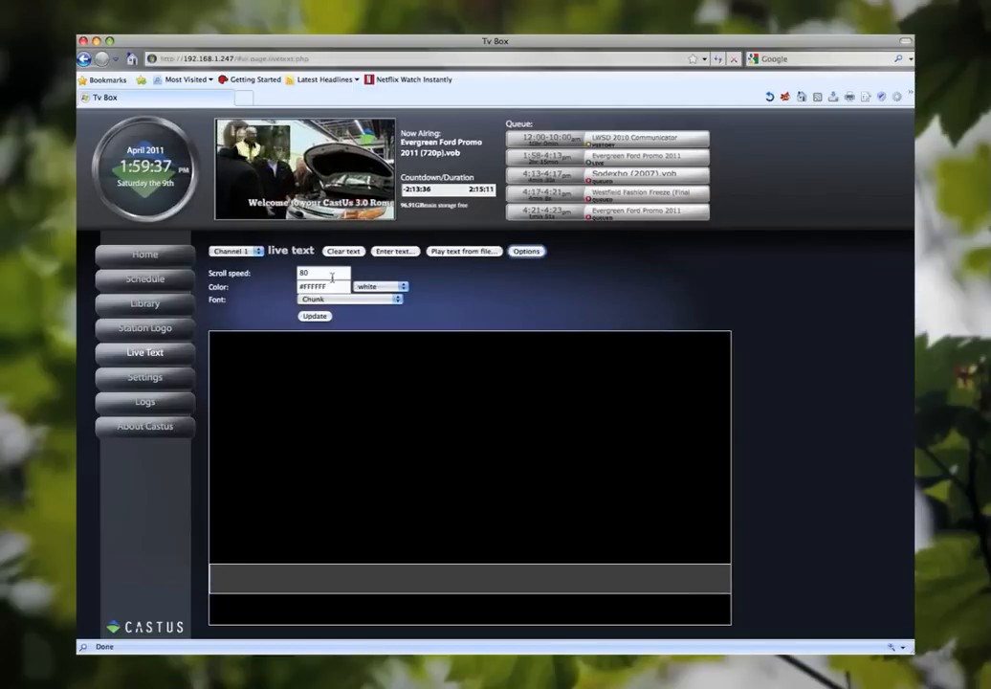
pyautogui.click(406, 287)
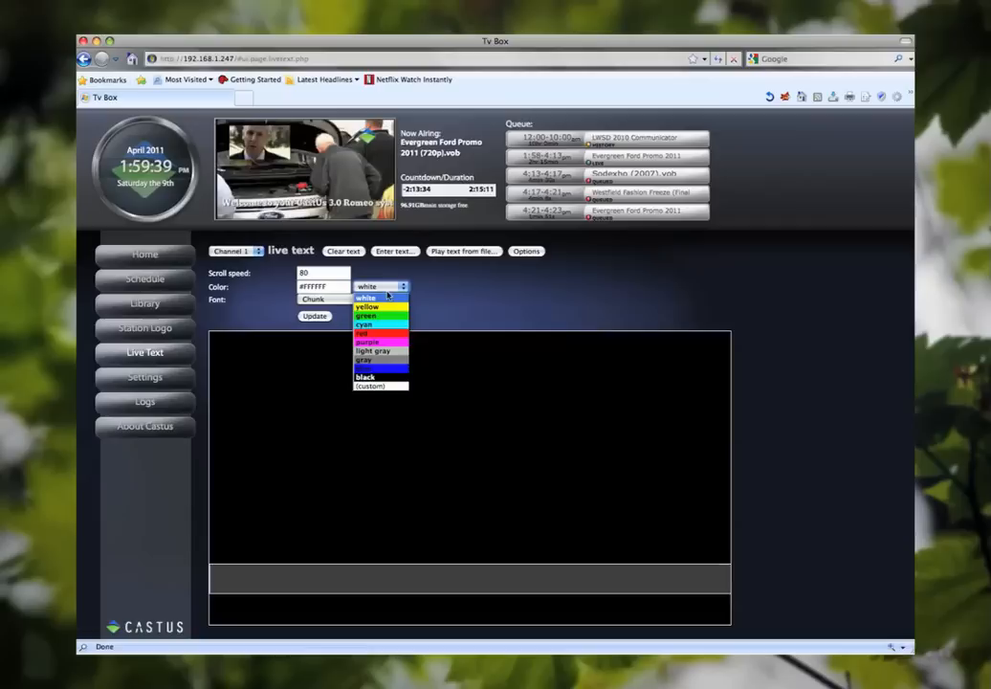
pyautogui.click(375, 296)
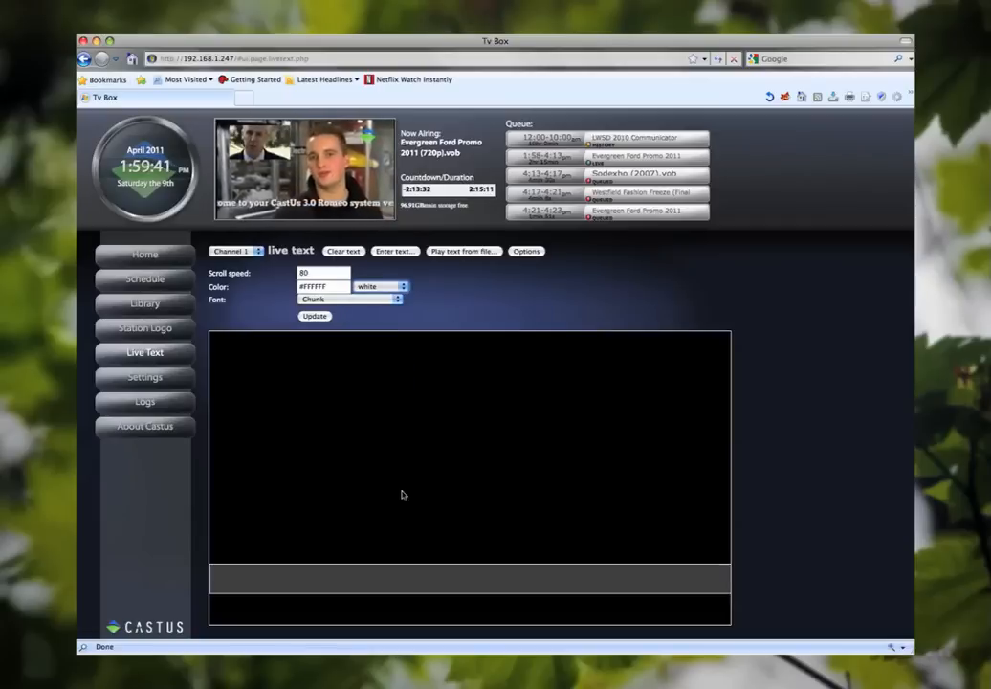
pyautogui.moveTo(398, 581)
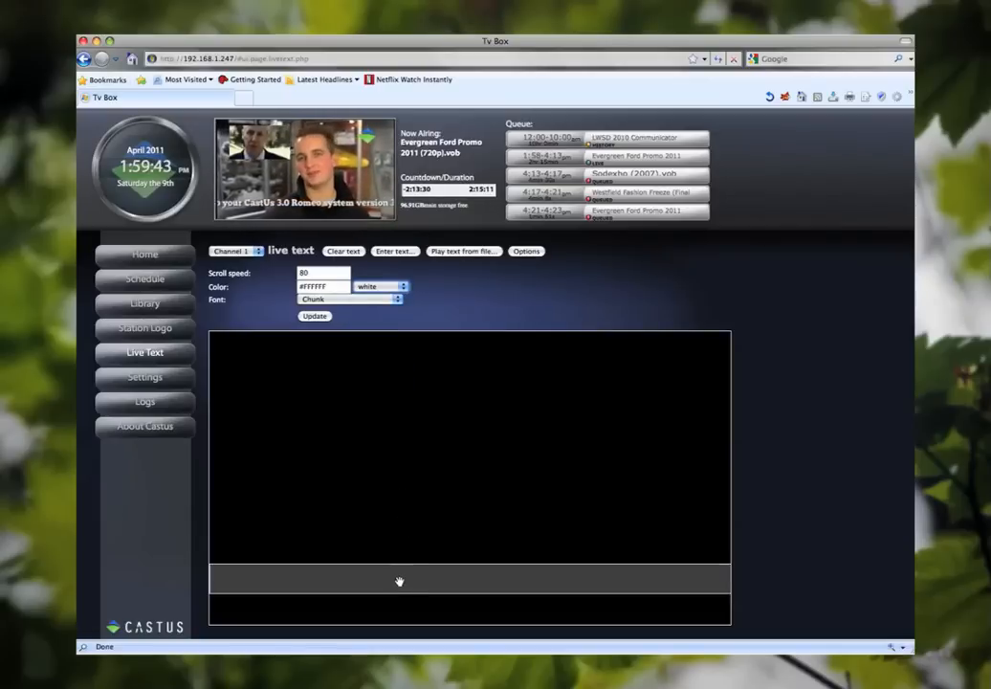
pyautogui.moveTo(335, 553)
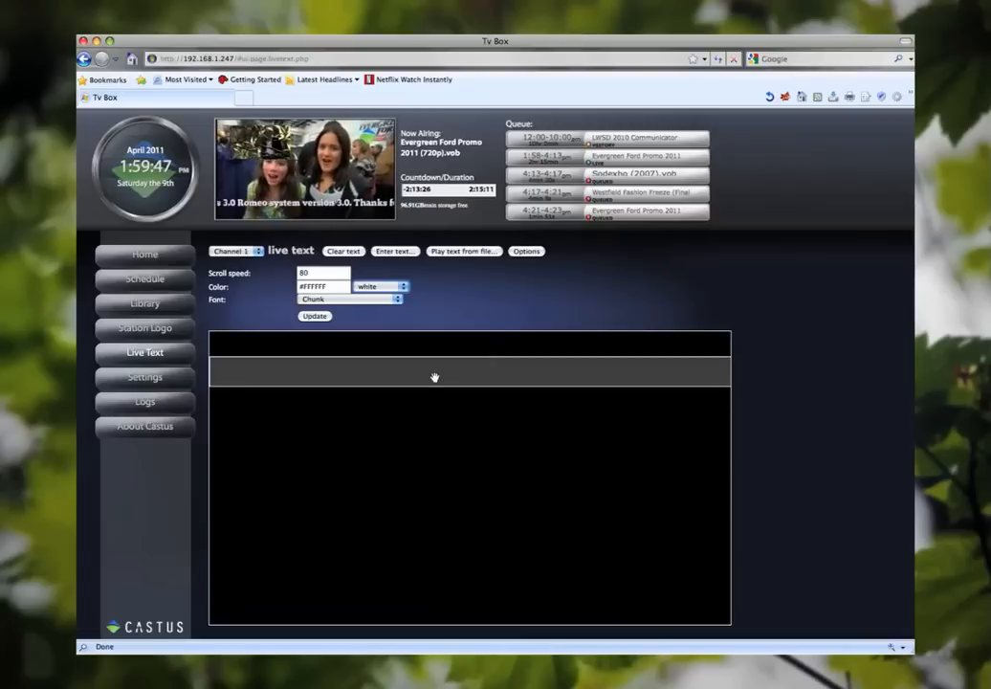
pyautogui.moveTo(442, 395)
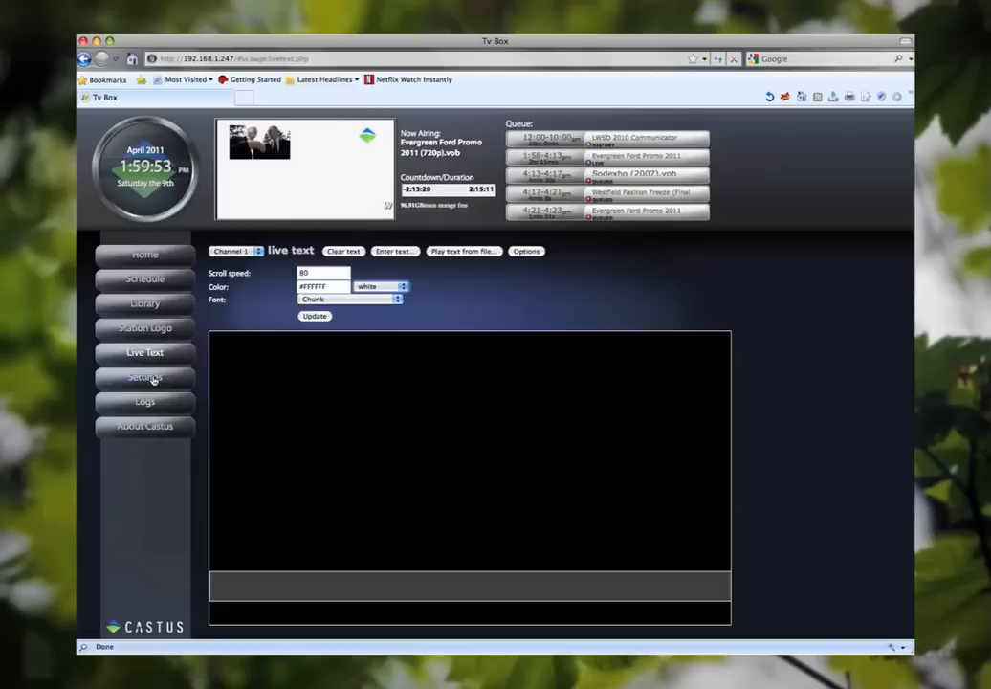
# Start all TV Box services from Settings > Services and switch the preview to Widget.
pyautogui.click(145, 377)
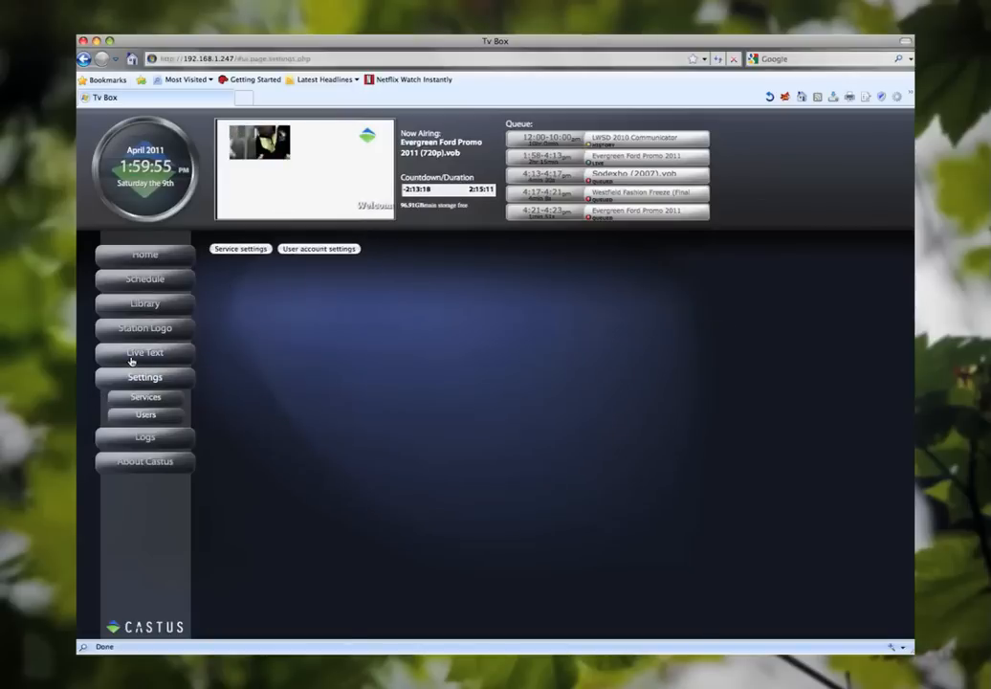
pyautogui.click(145, 396)
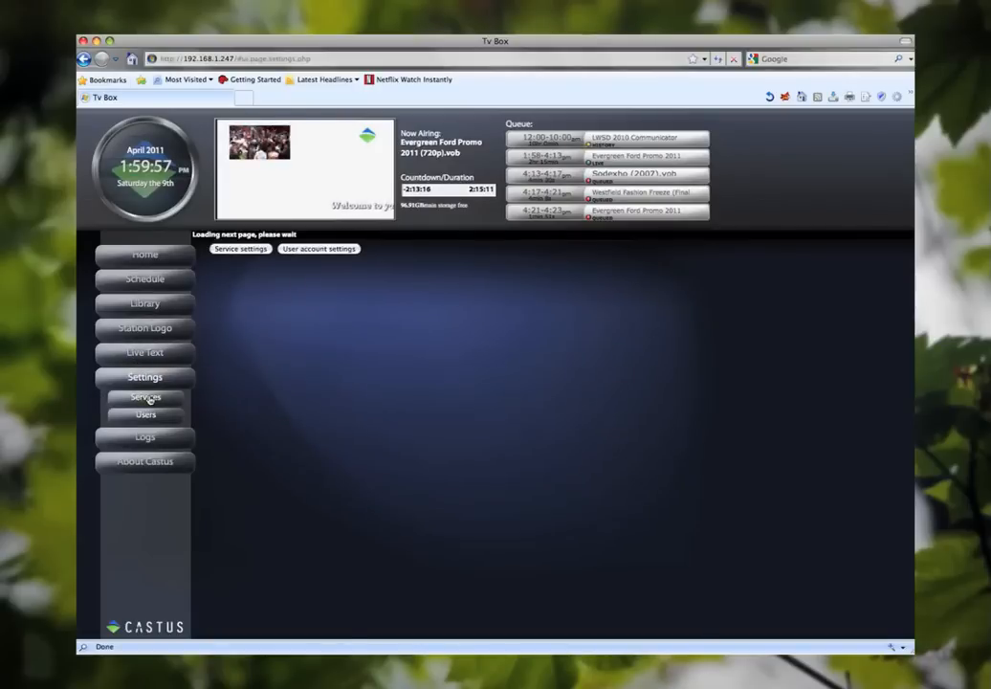
pyautogui.click(146, 396)
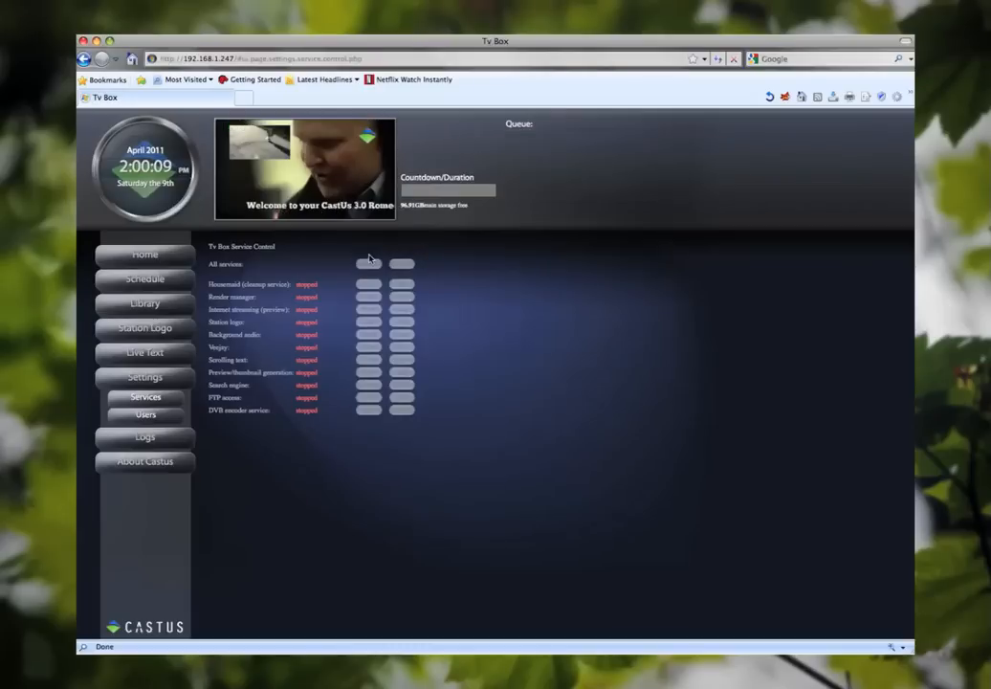
pyautogui.click(368, 264)
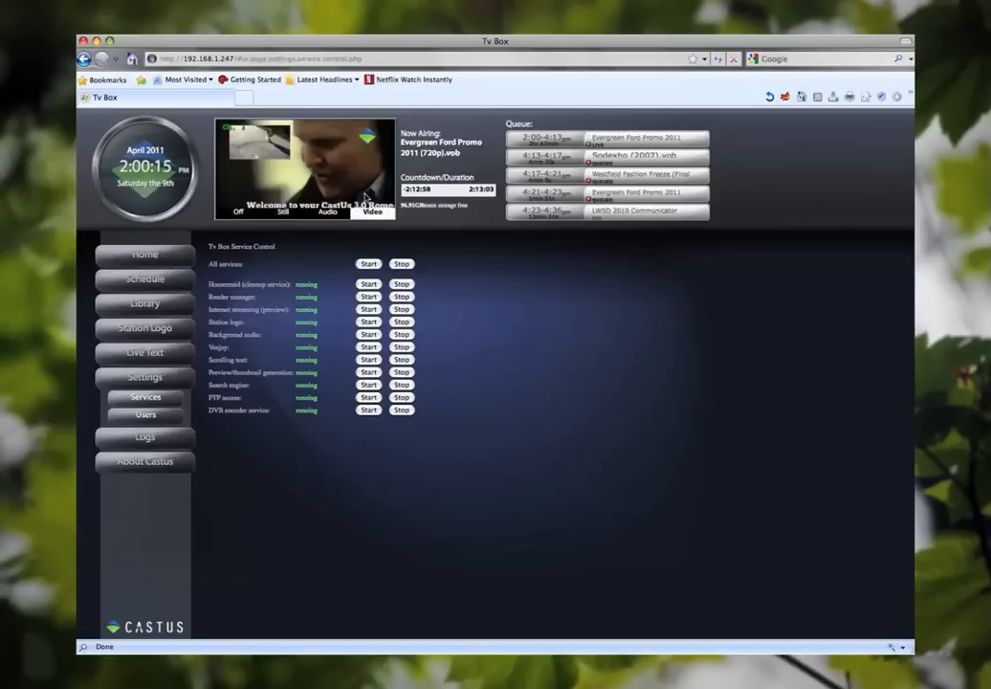
pyautogui.moveTo(342, 178)
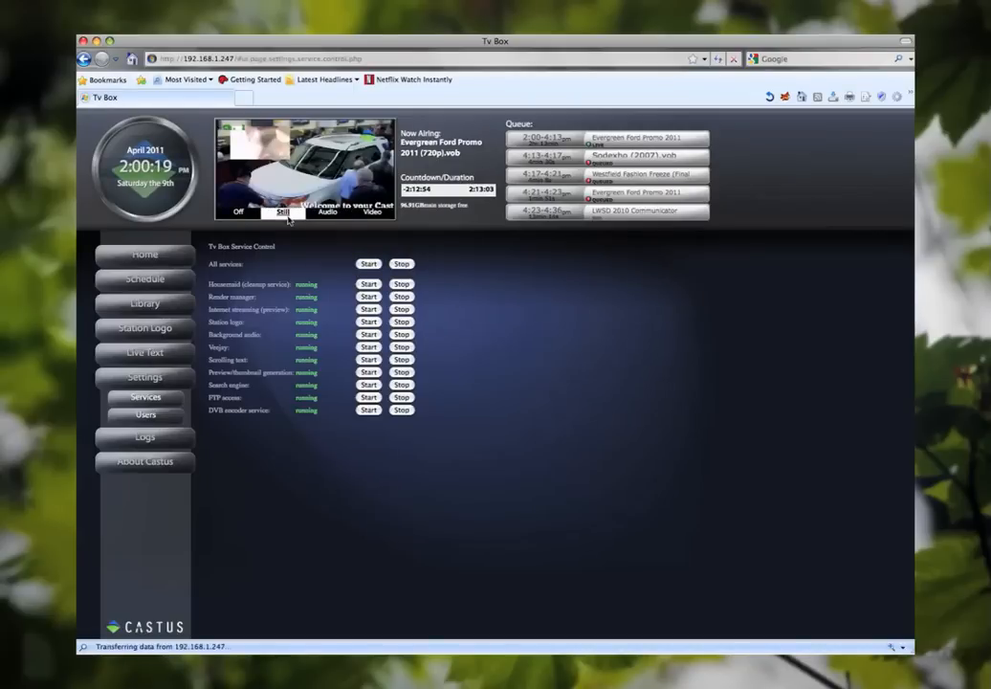
pyautogui.click(375, 210)
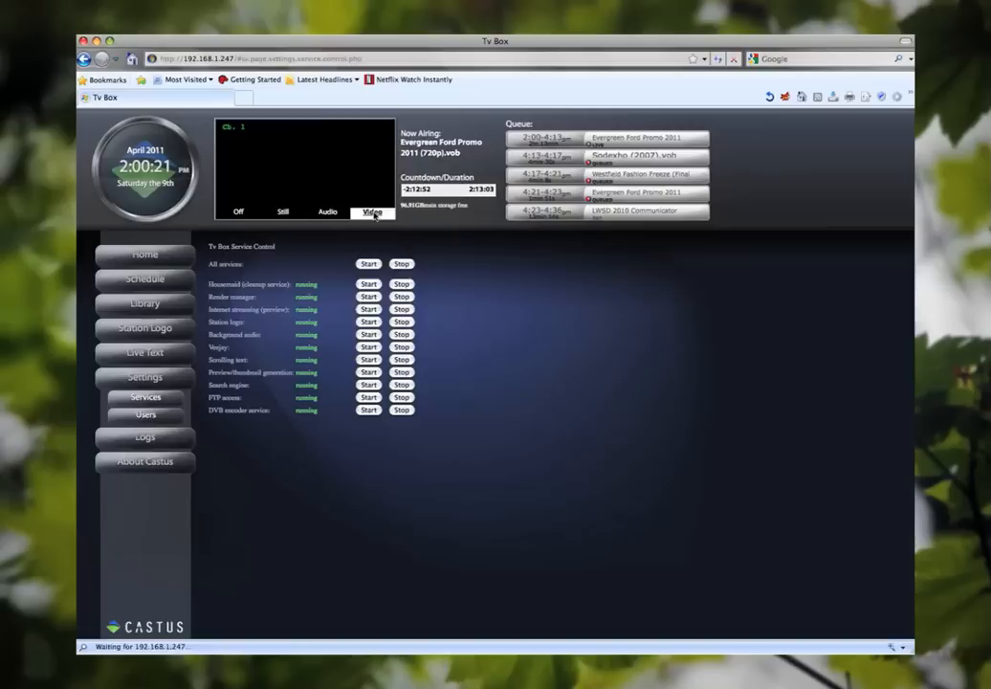
# Show the Users account page with password, log out and user management.
pyautogui.click(146, 416)
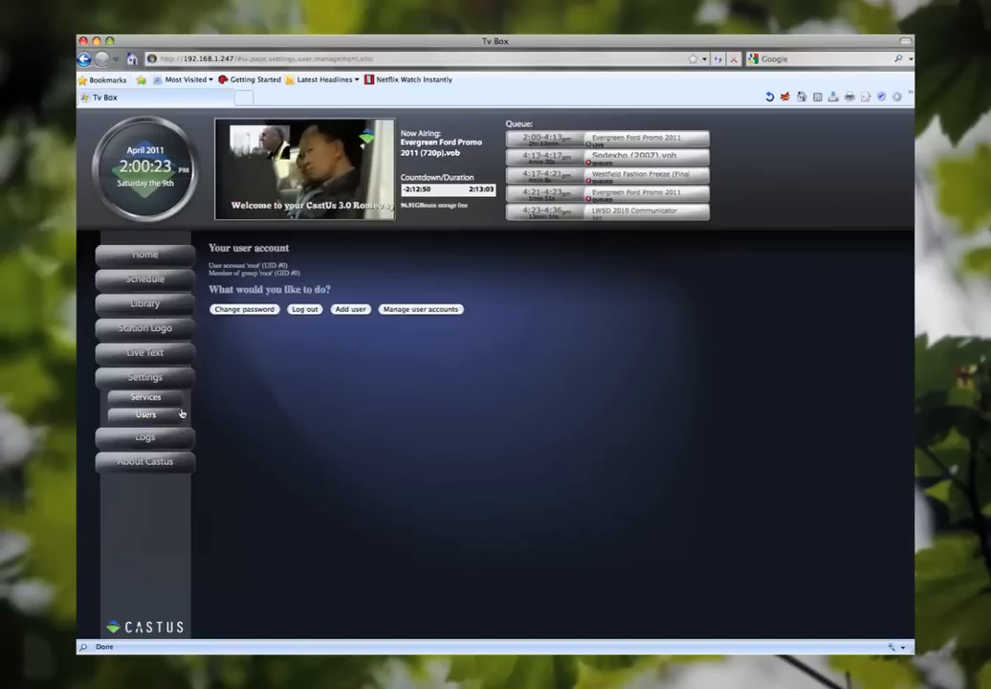
pyautogui.moveTo(377, 346)
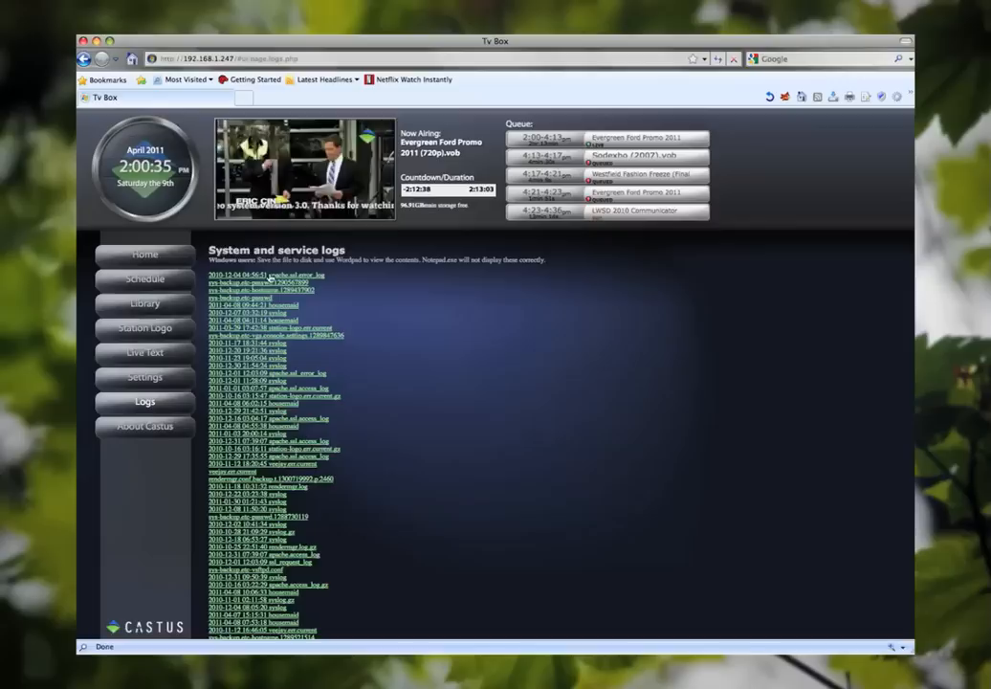
pyautogui.moveTo(333, 294)
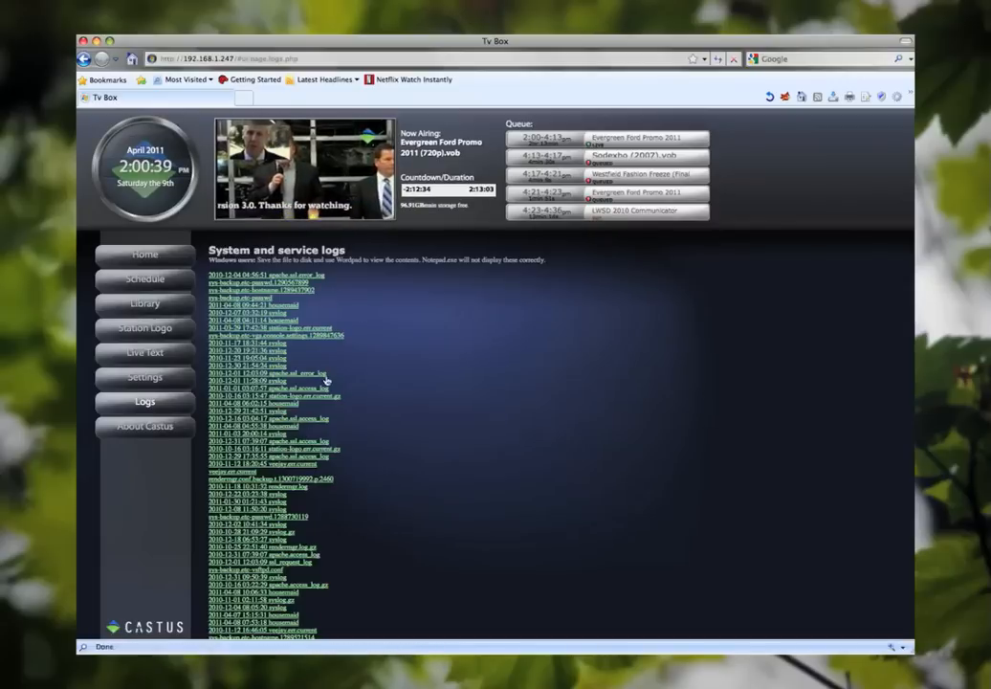
pyautogui.moveTo(367, 379)
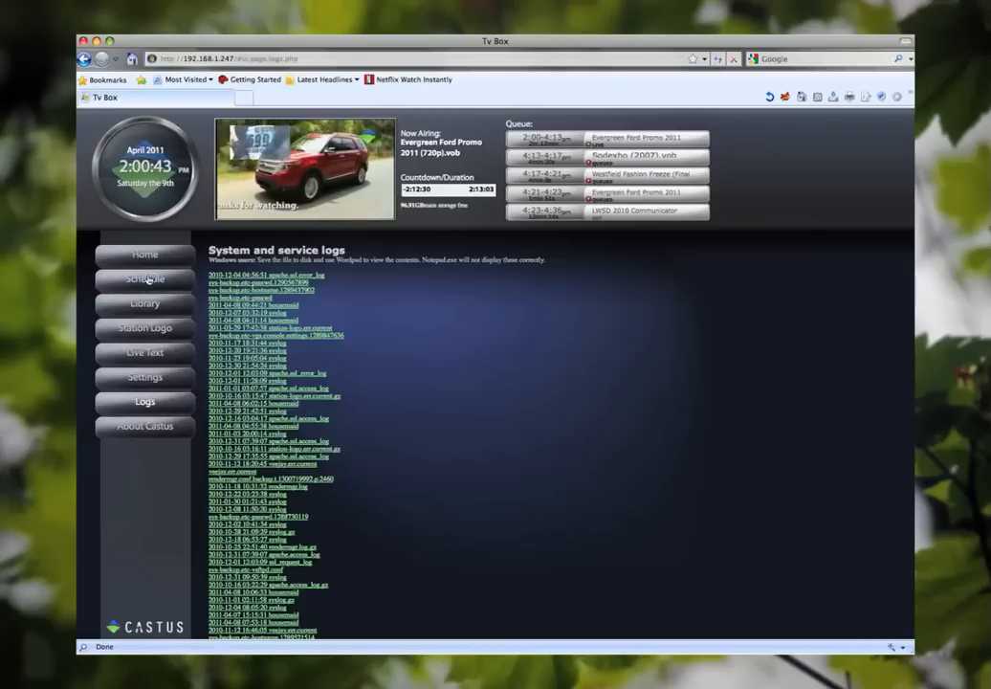
# Return to the Channel 1 schedule showing today's queue.
pyautogui.click(146, 279)
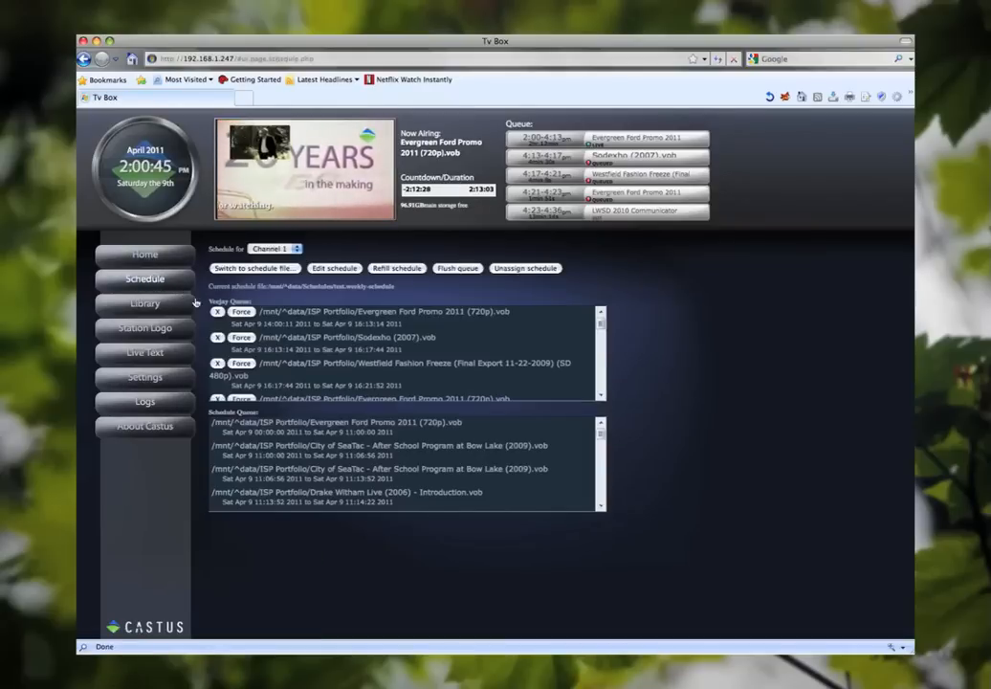